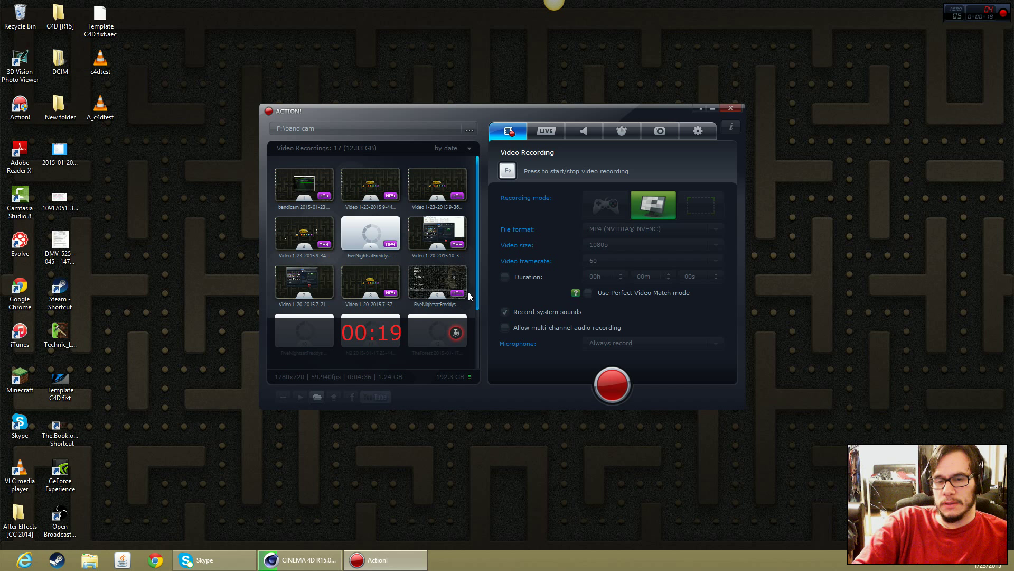
mouse_move(481, 281)
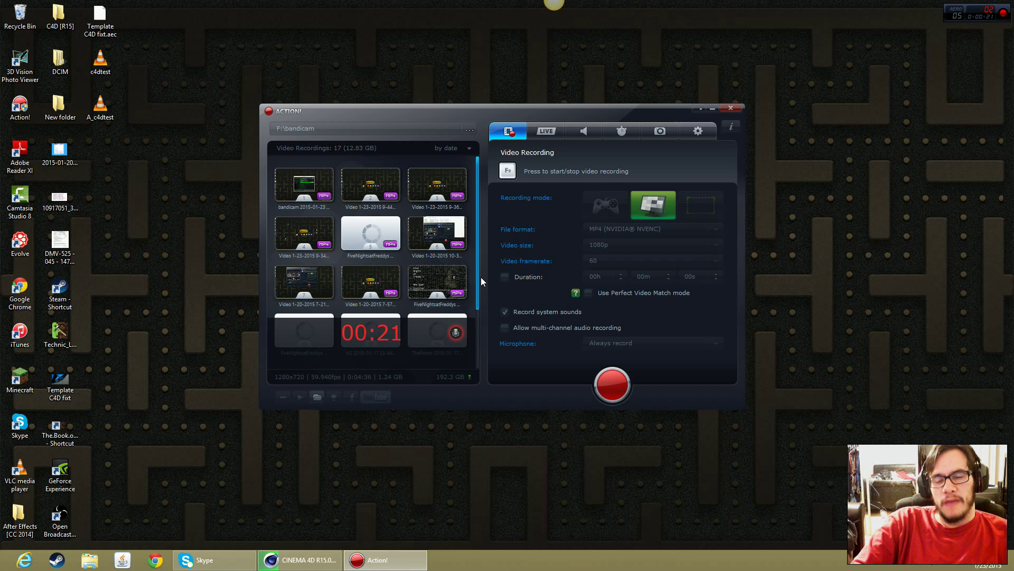
mouse_move(500, 279)
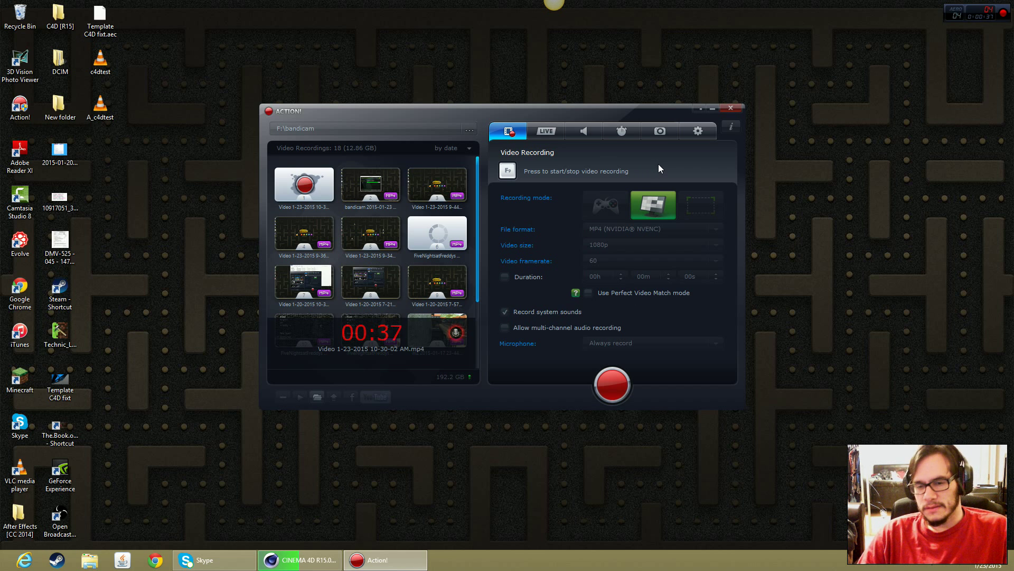
mouse_move(637, 189)
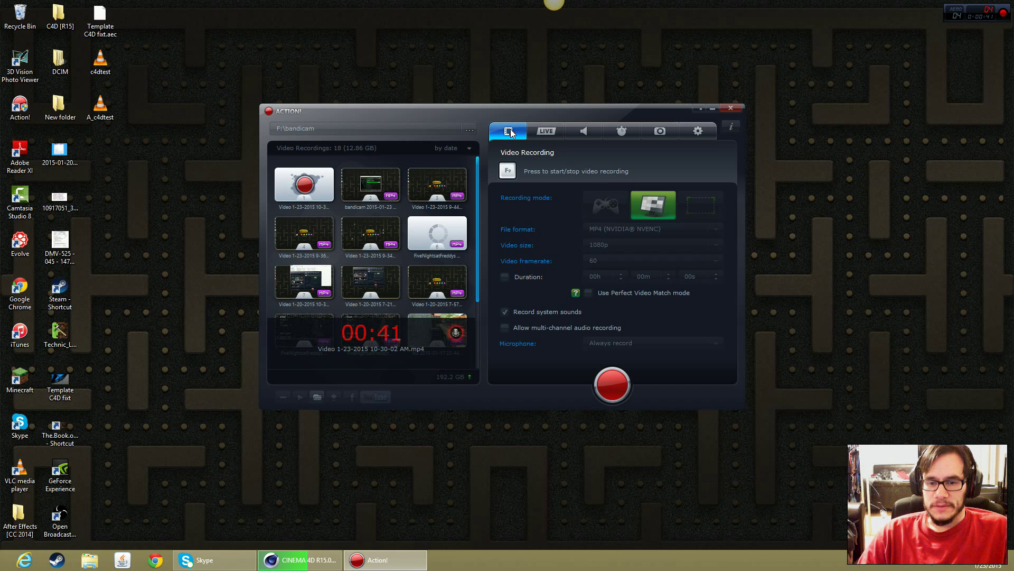
mouse_move(677, 212)
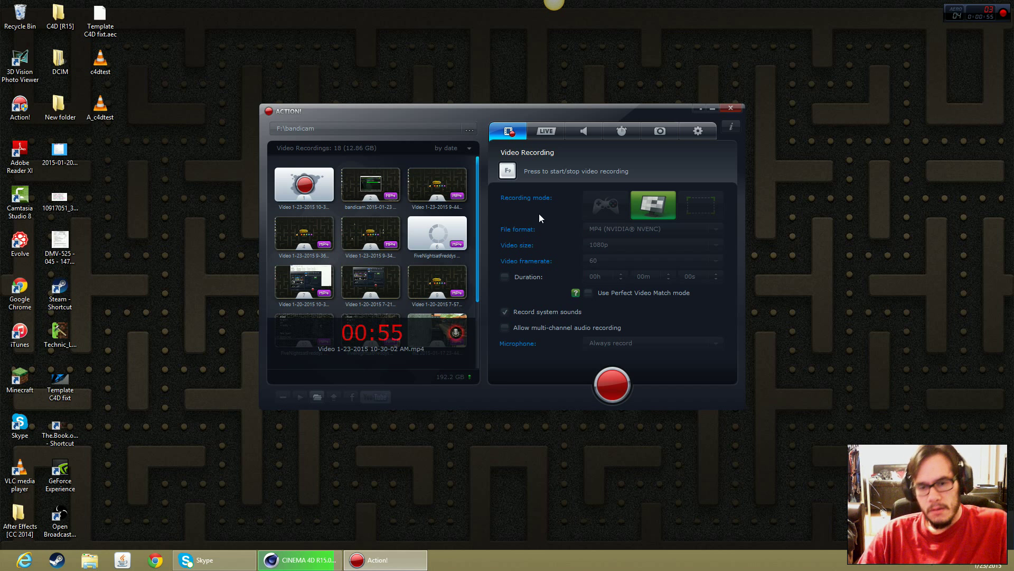
Step: View the LIVE streaming page and its Remote Action! settings, then the Audio Recording page
left_click(545, 131)
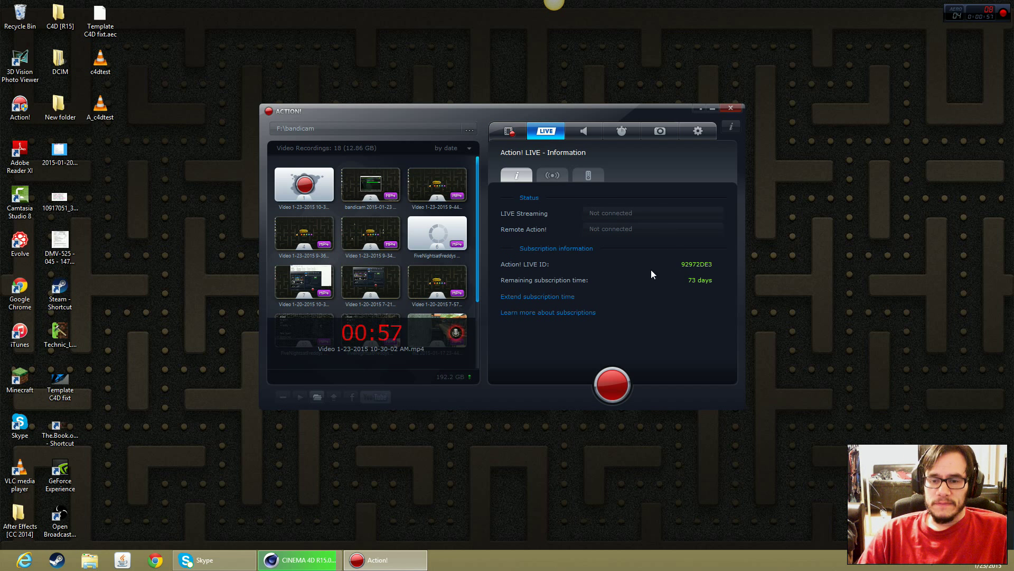
mouse_move(637, 267)
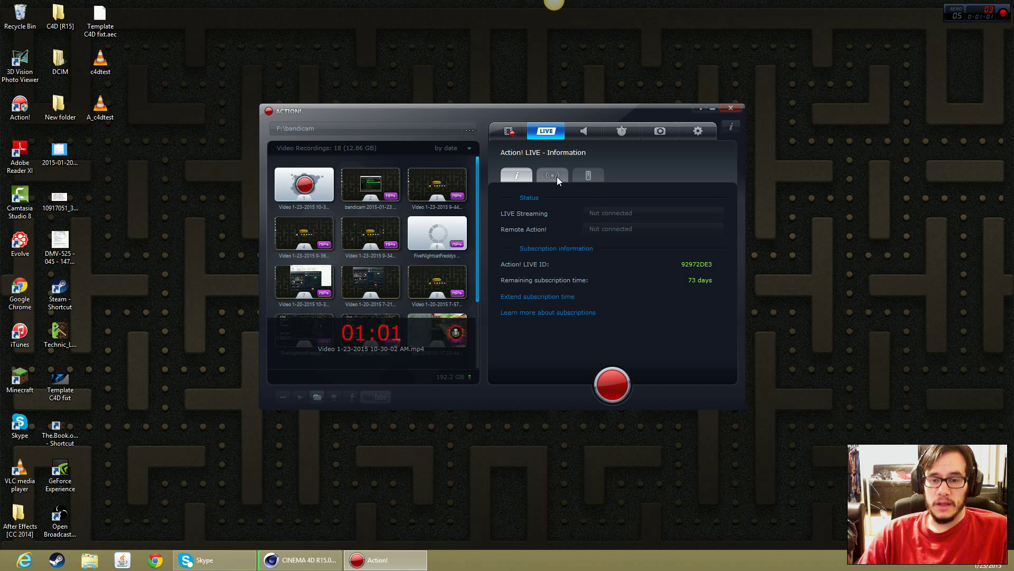
left_click(588, 174)
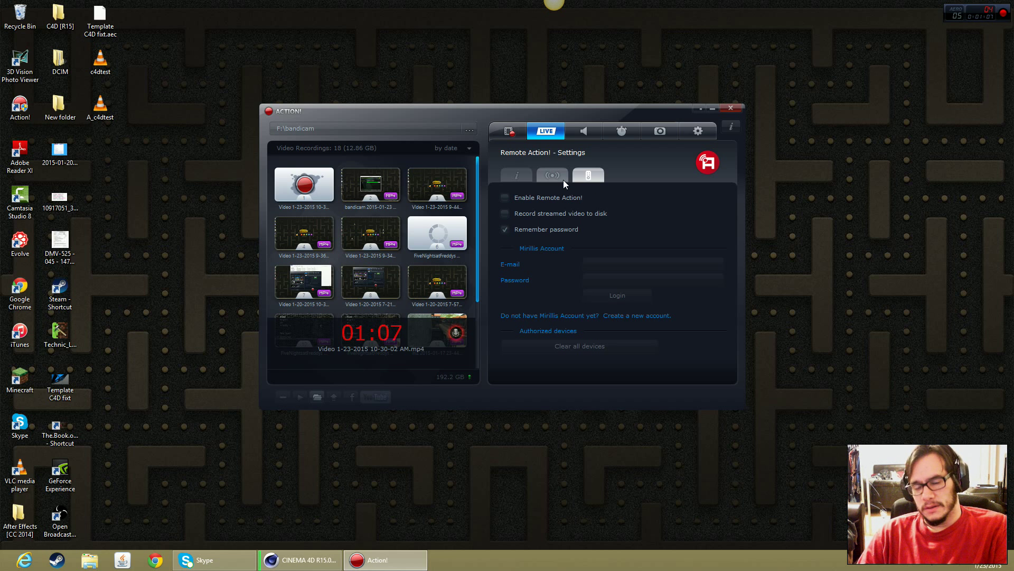
mouse_move(585, 157)
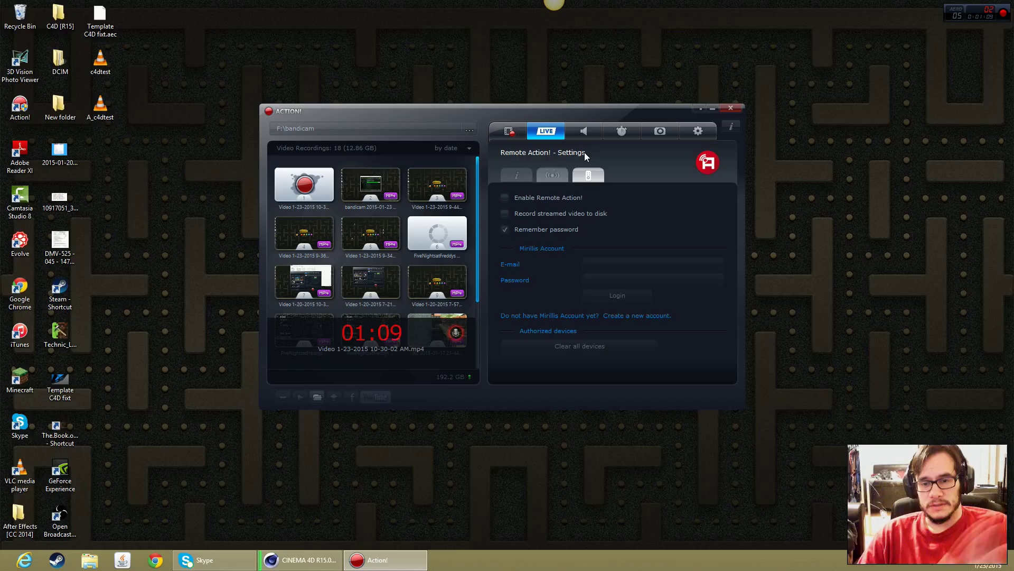
left_click(581, 131)
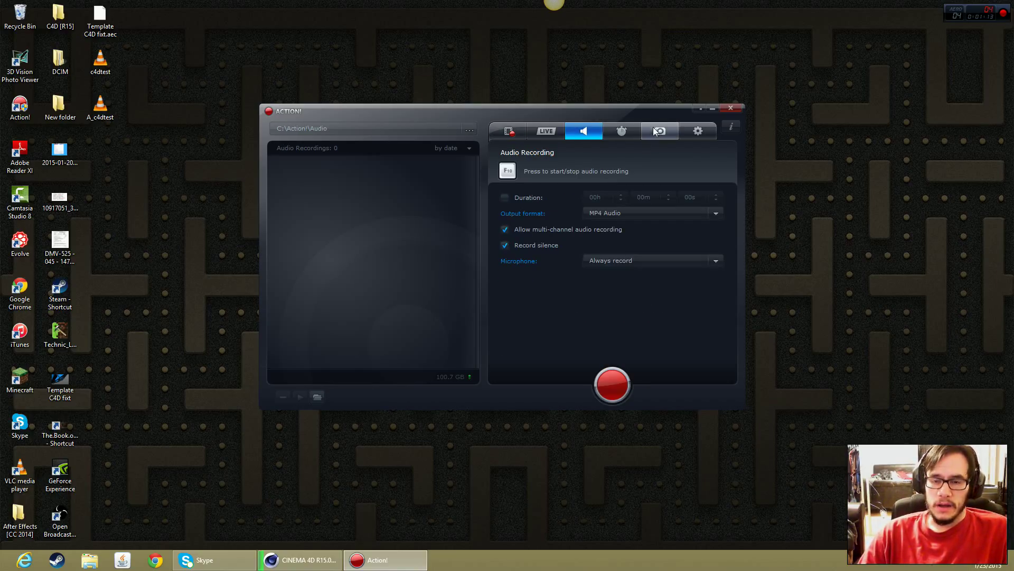
Step: View the Benchmark page, then the Screenshot page with PNG entire-desktop capture
left_click(622, 131)
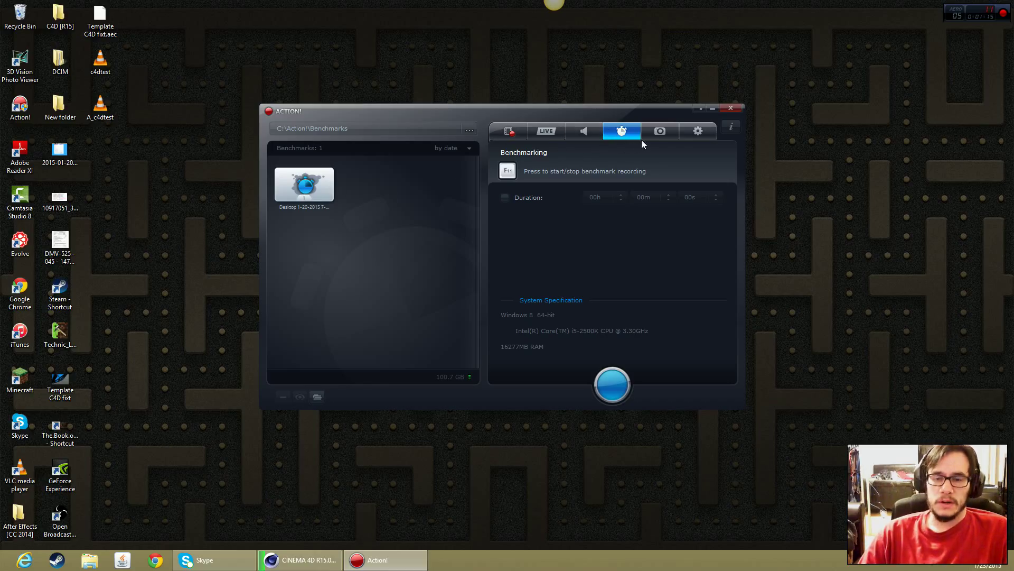
left_click(659, 131)
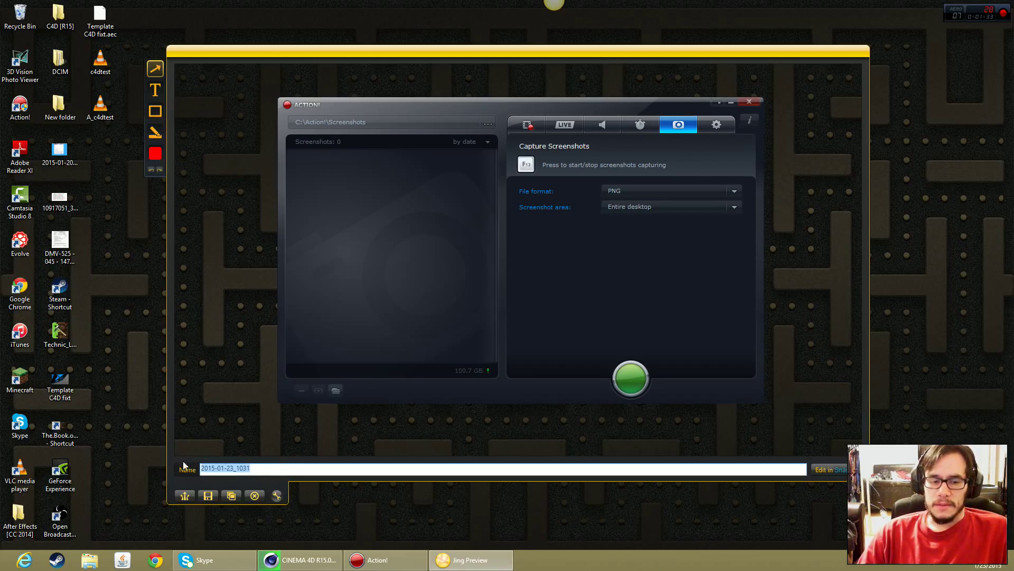
Step: Browse Settings sub-pages General, HUD, Video and Webcam, ending on Audio with system default devices
left_click(716, 125)
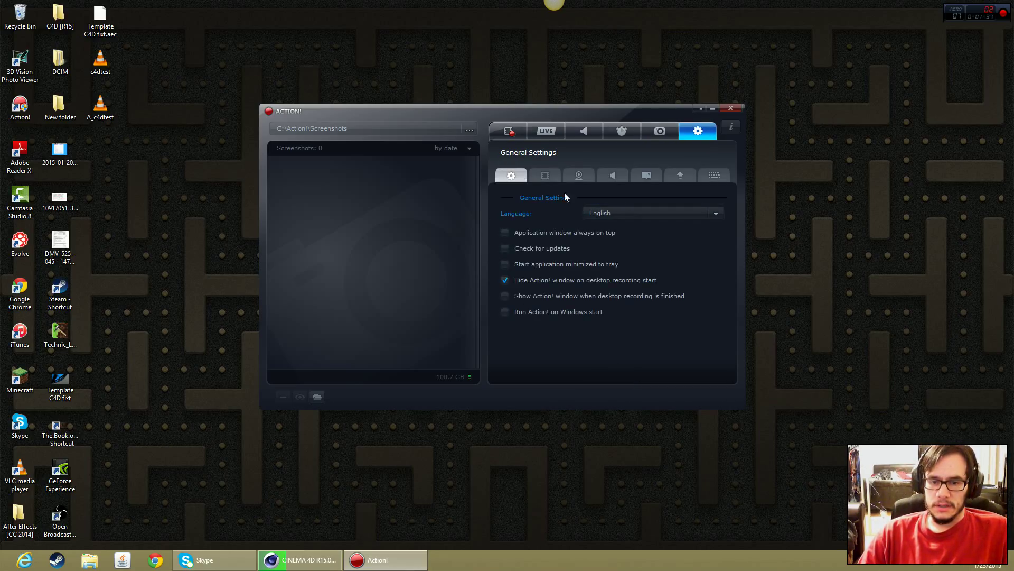
left_click(644, 175)
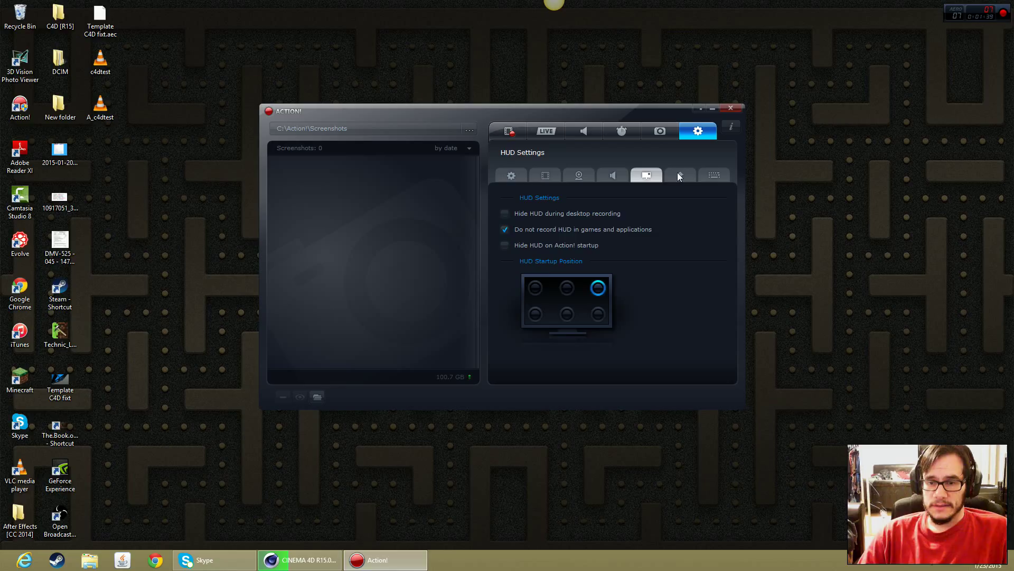
left_click(713, 176)
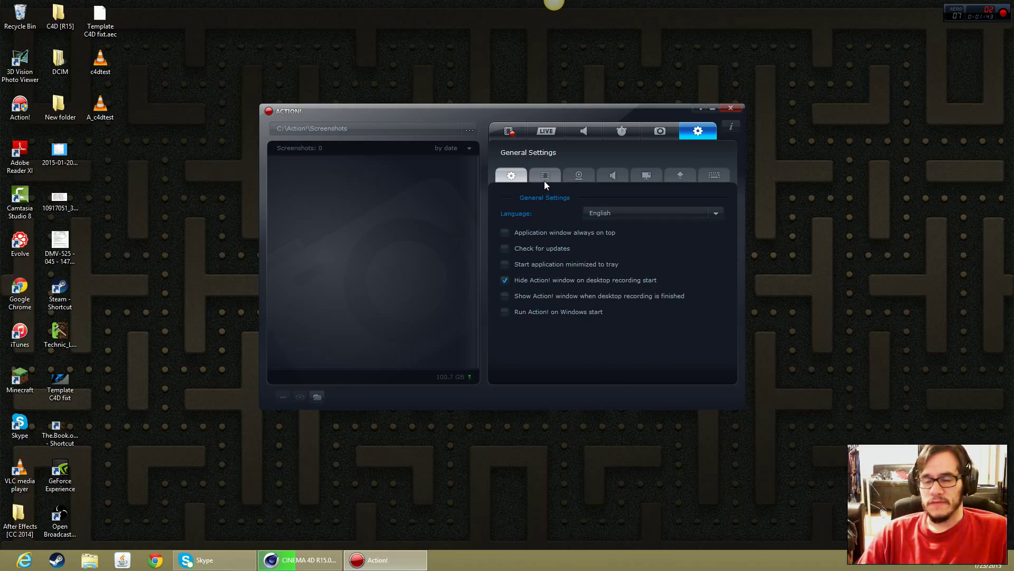
left_click(545, 174)
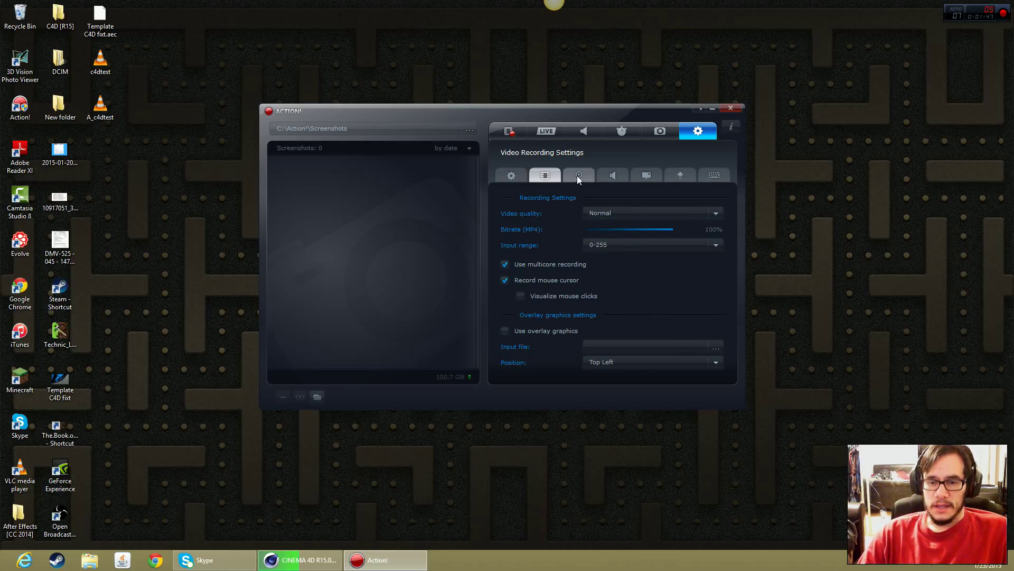
left_click(578, 175)
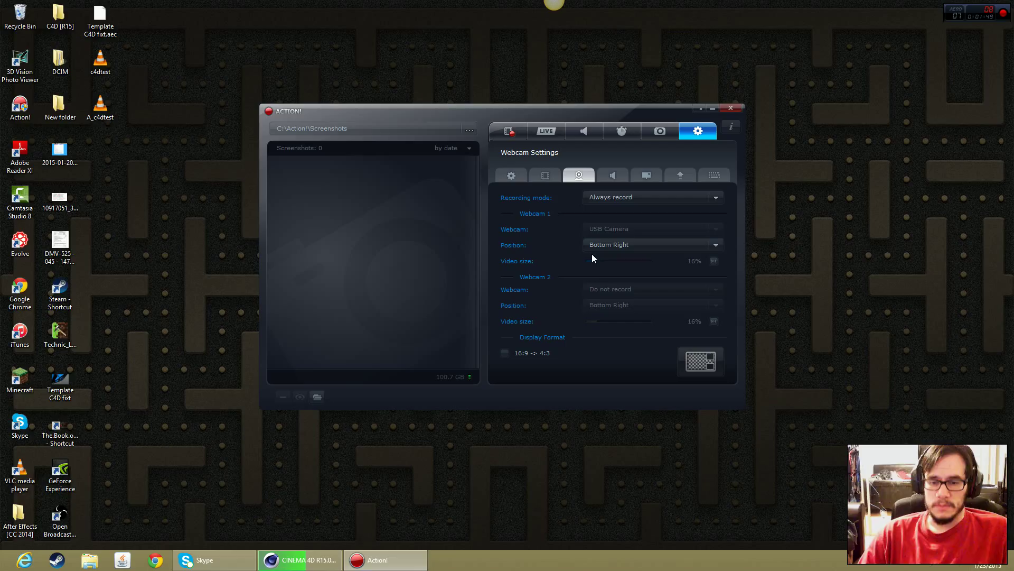
left_click(612, 174)
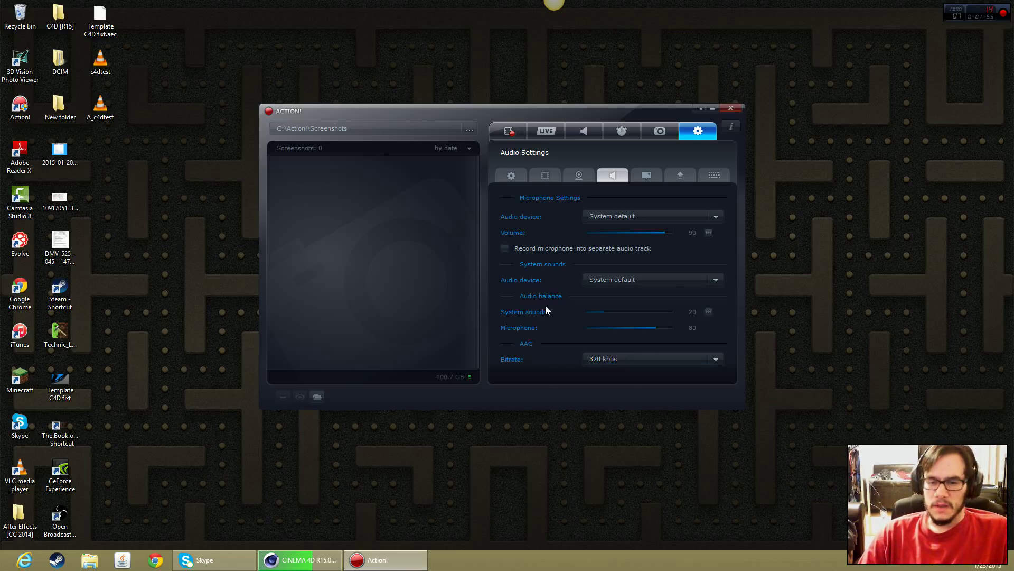
Step: Review the HUD and Export settings pages, then launch Bandicam from the desktop
left_click(645, 175)
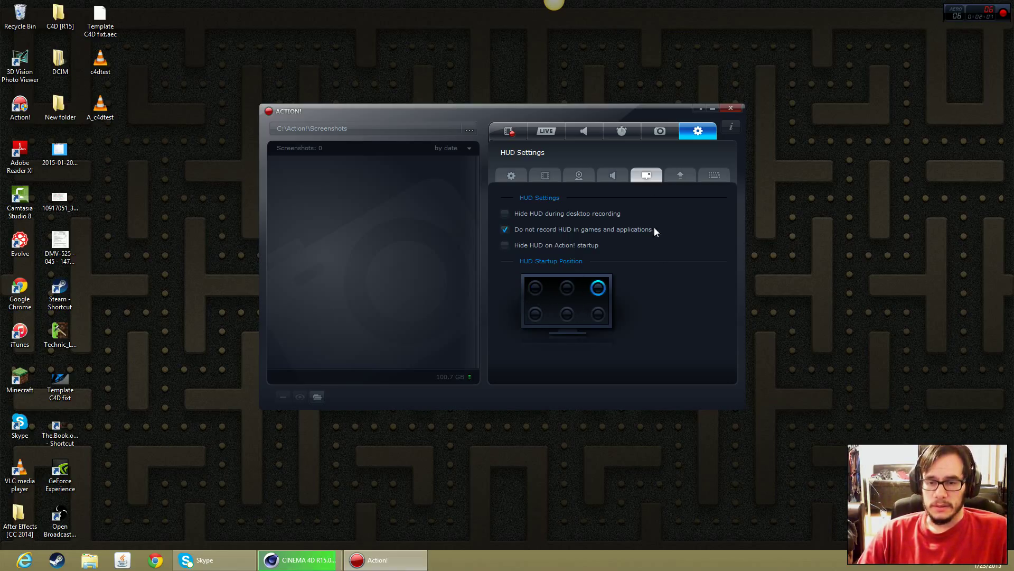
left_click(680, 174)
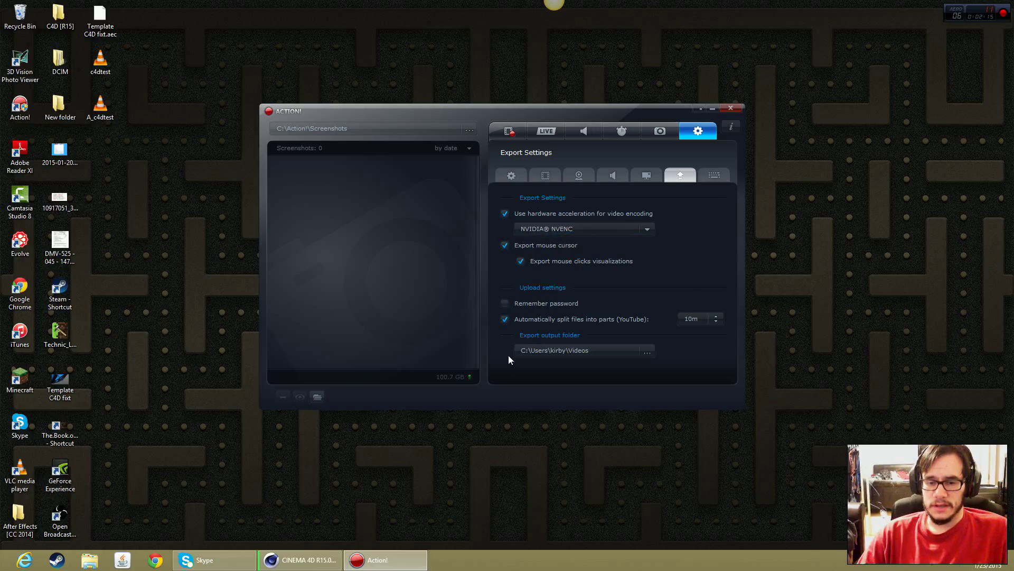
left_click(713, 175)
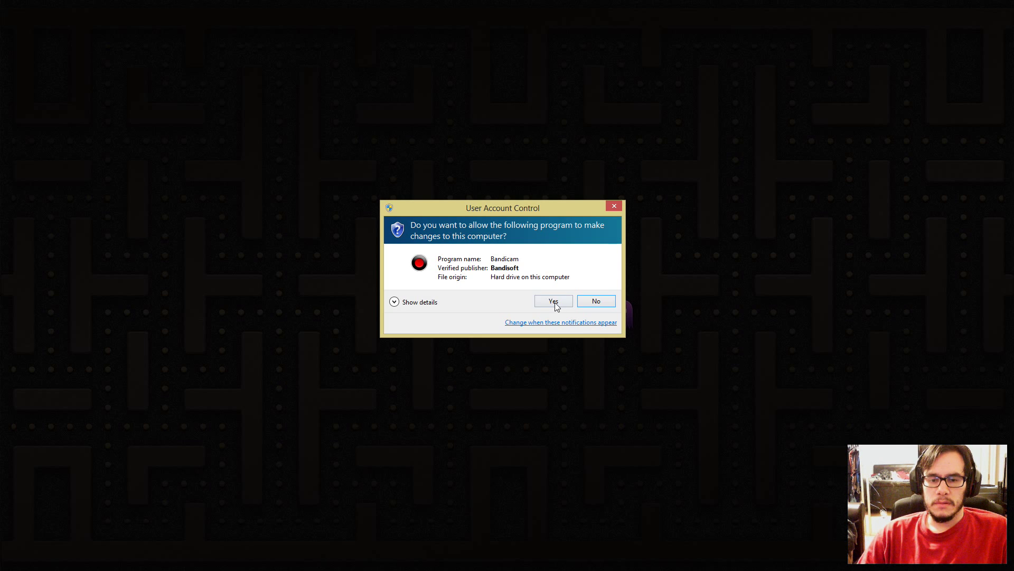
Step: Allow Bandicam to start, view its Output list of saved recordings, then close it
left_click(552, 302)
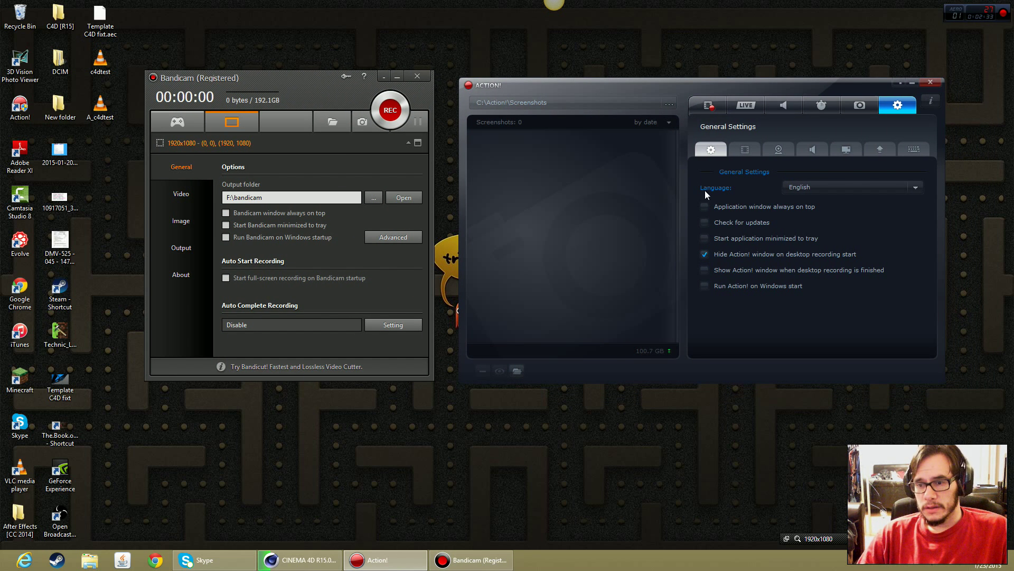
left_click(708, 104)
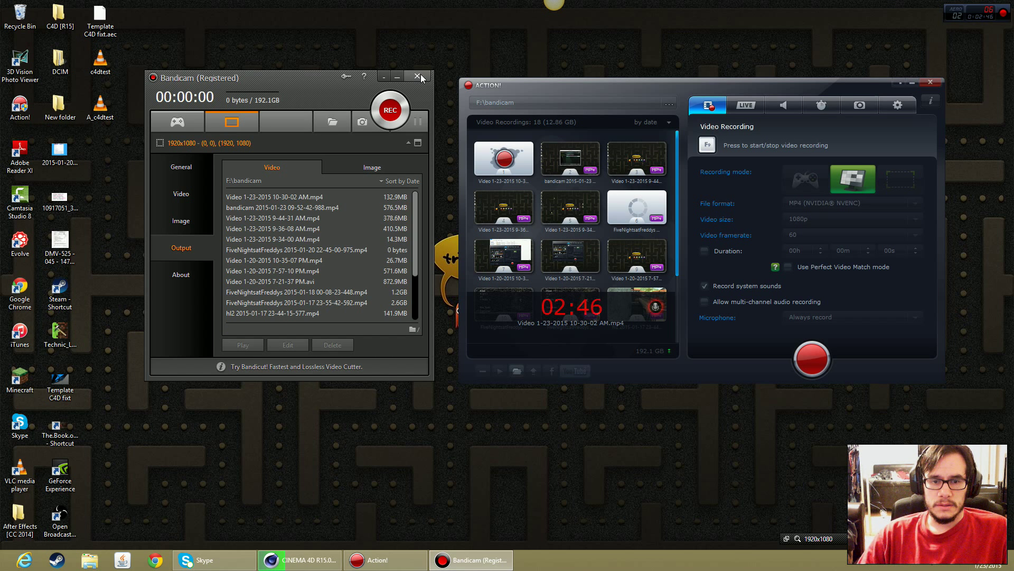
left_click(419, 78)
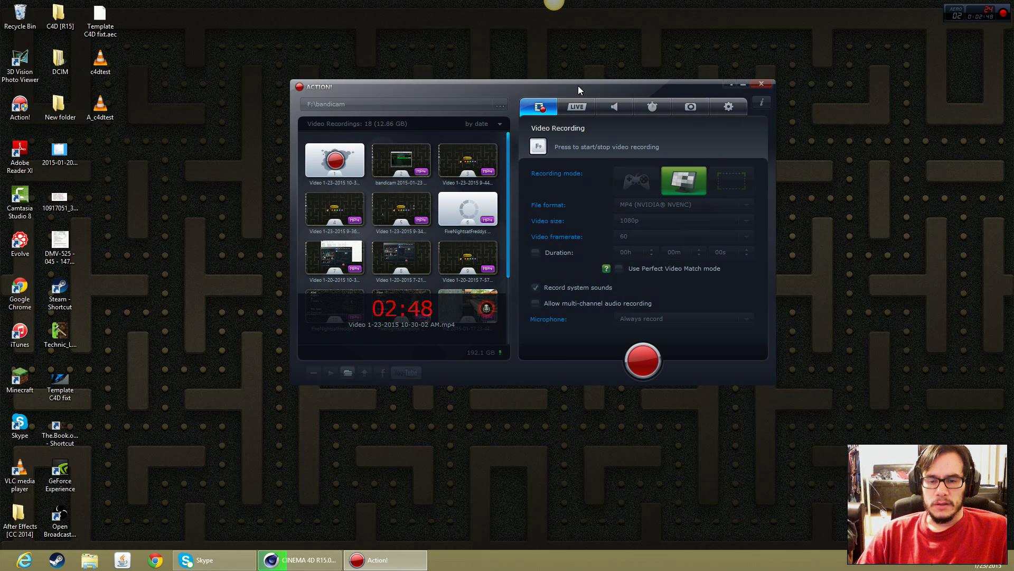